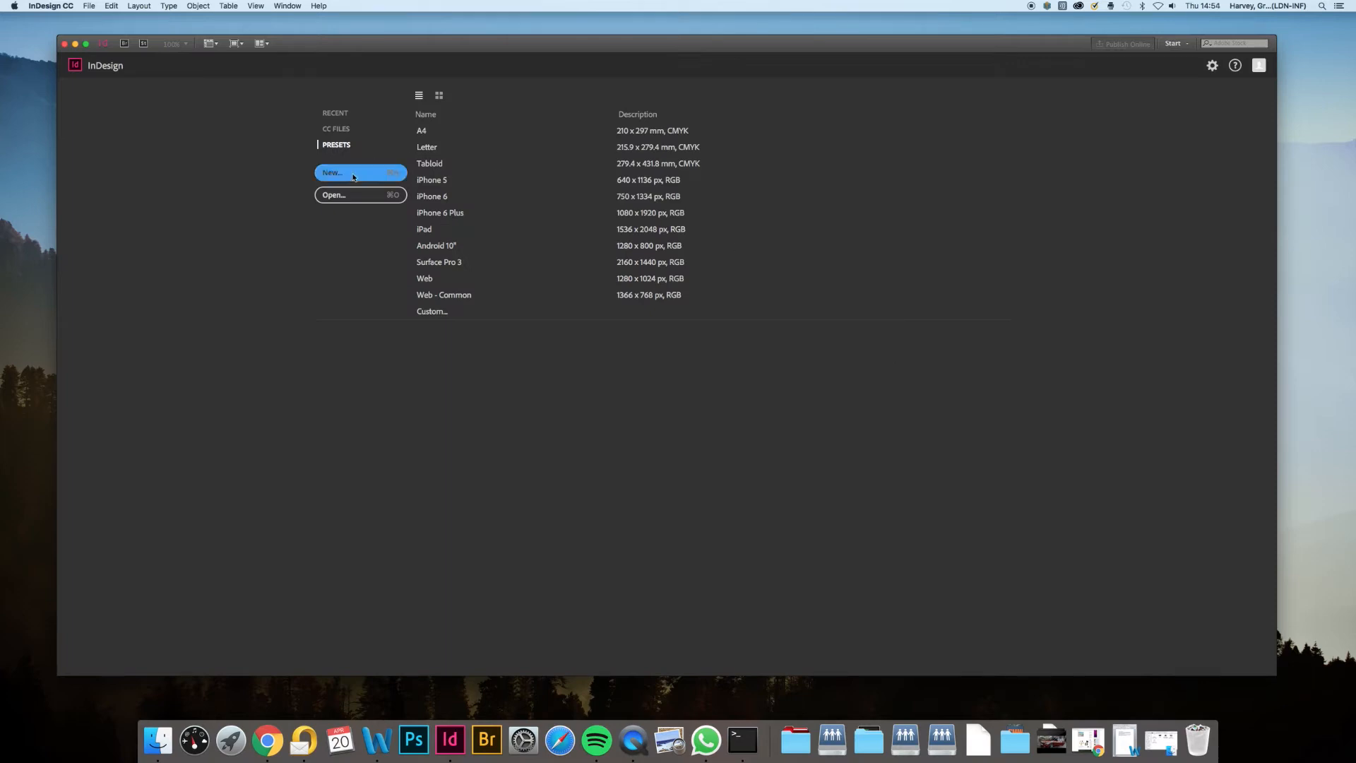
Create a new single-page A3 document in landscape orientation (420 × 297 mm)
left_click(332, 172)
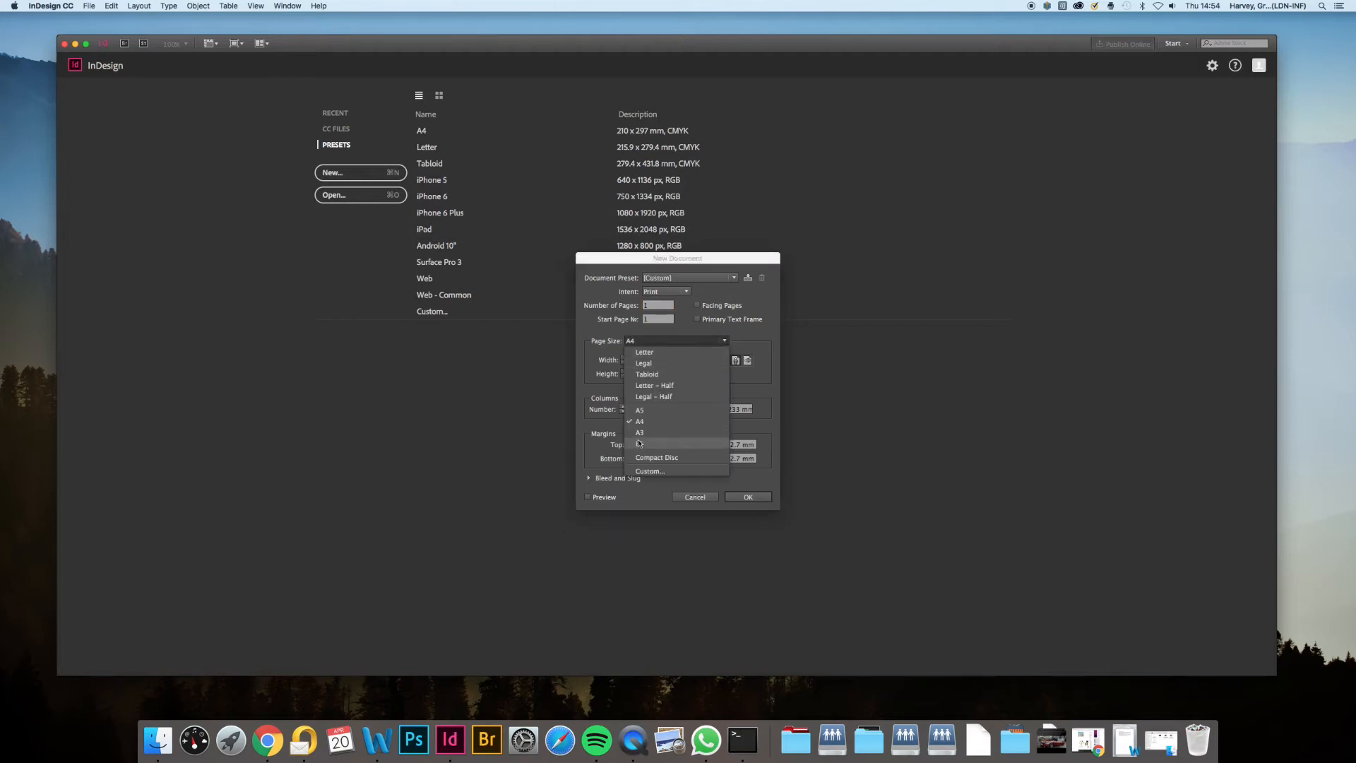
left_click(639, 432)
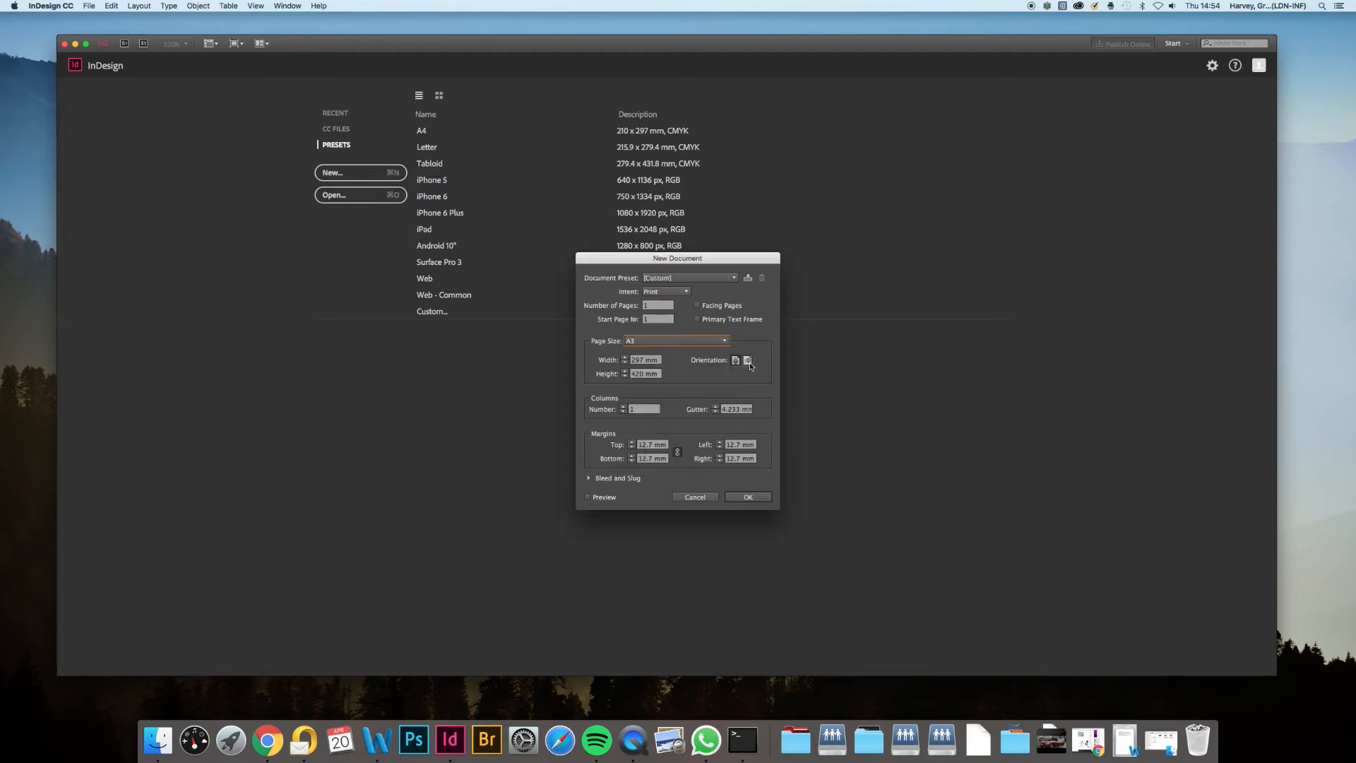
left_click(748, 359)
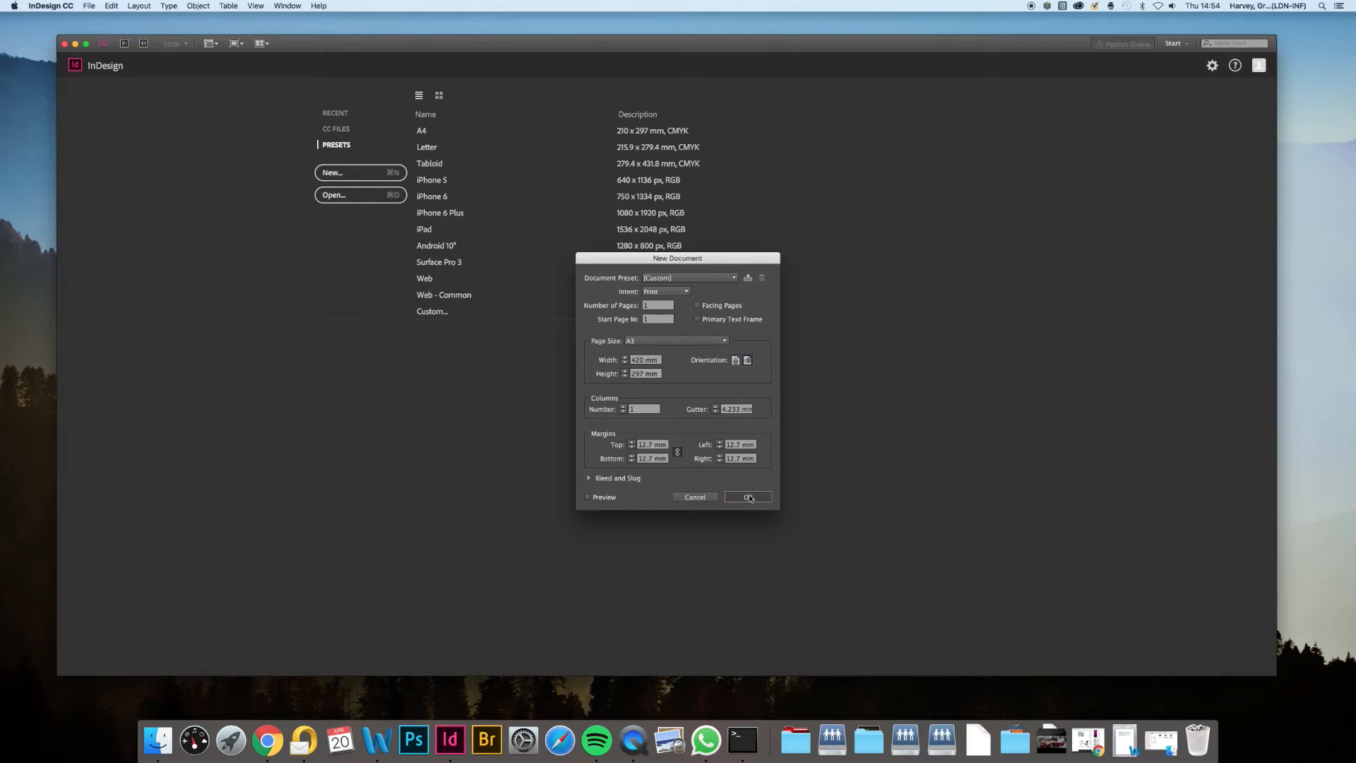
left_click(747, 496)
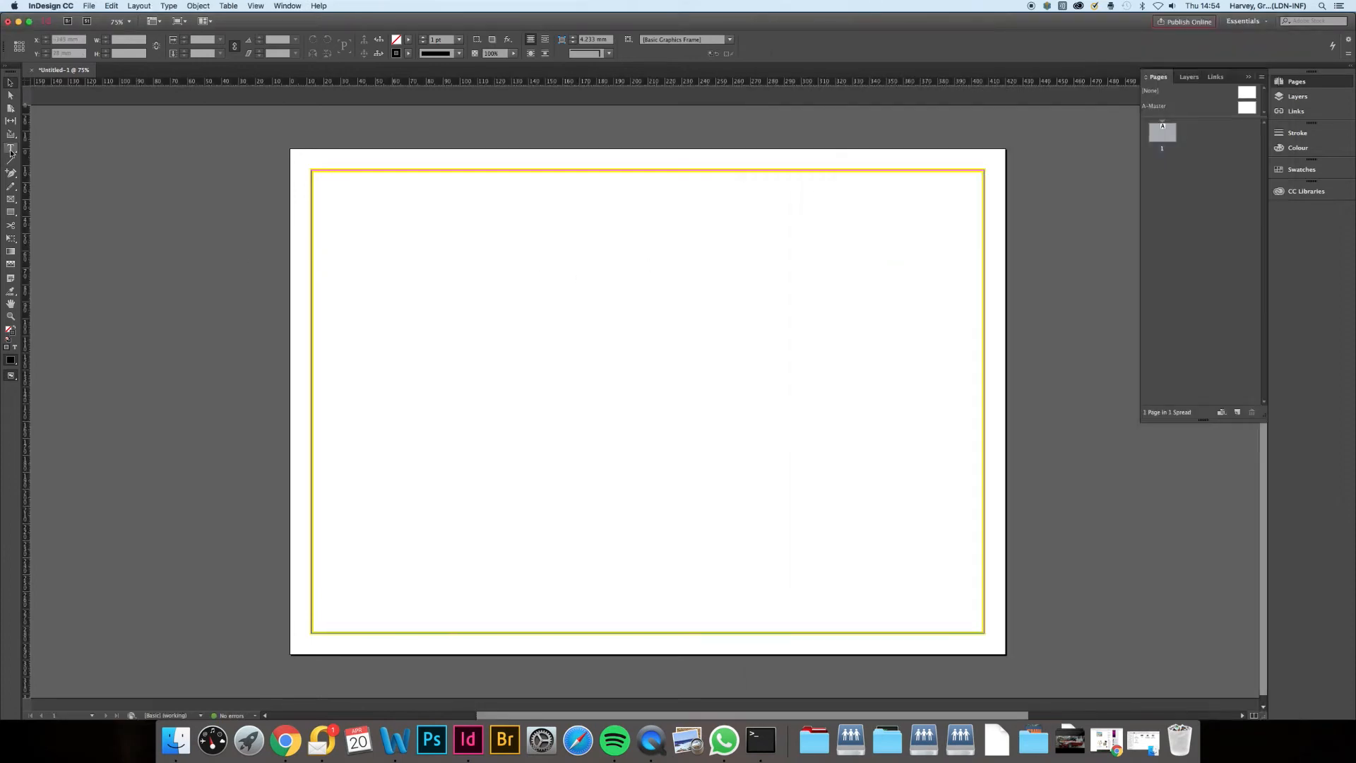
Draw a frame on the page for the copy
left_click_drag(376, 317, 692, 456)
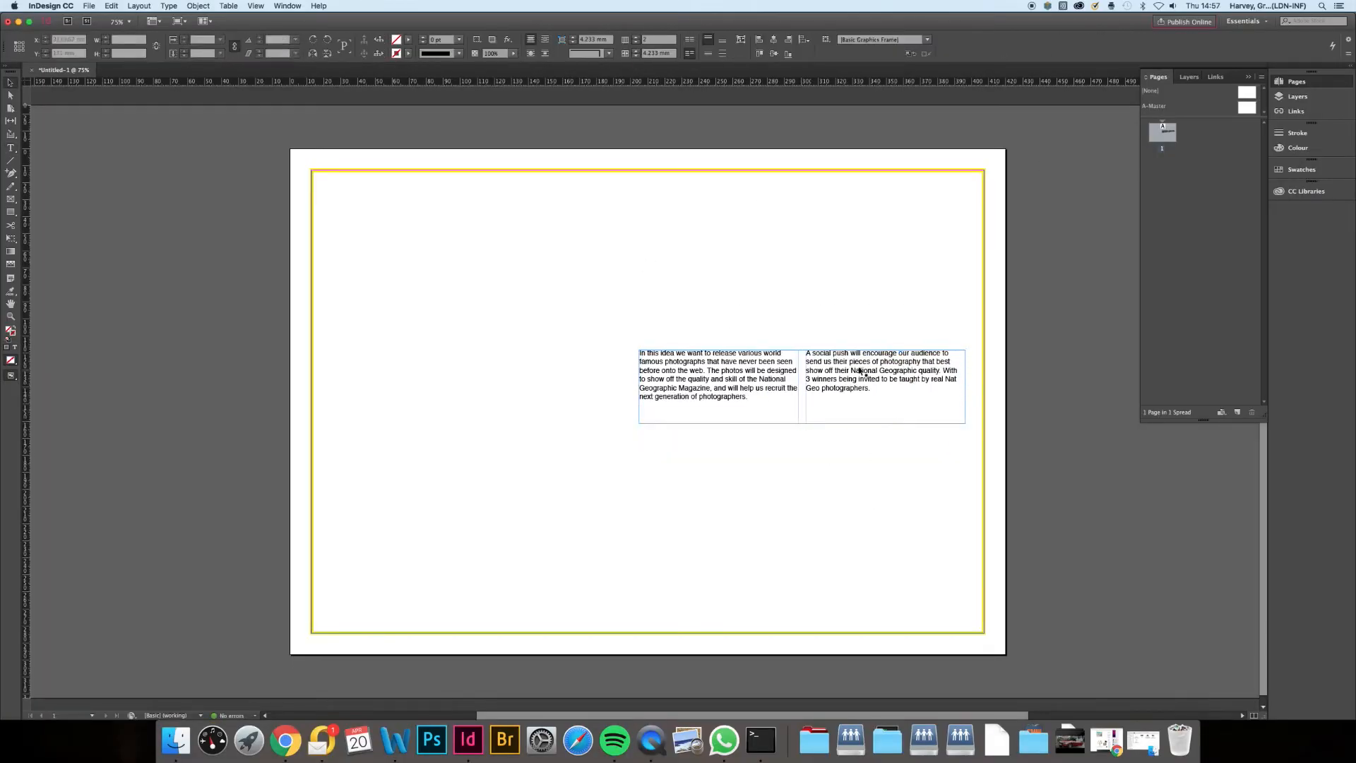
Move the two-column copy toward the page centre and draw a headline frame above it
left_click_drag(800, 385, 644, 431)
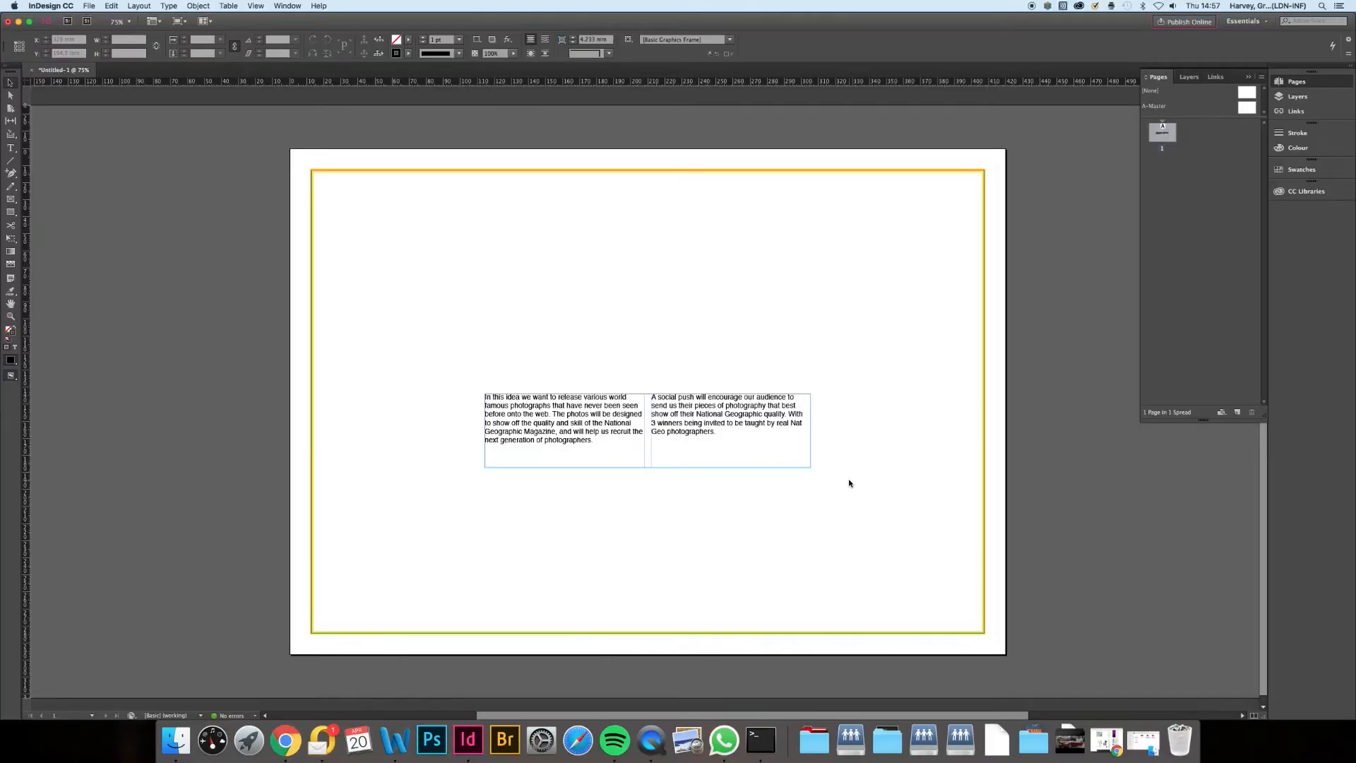
left_click_drag(525, 329, 766, 370)
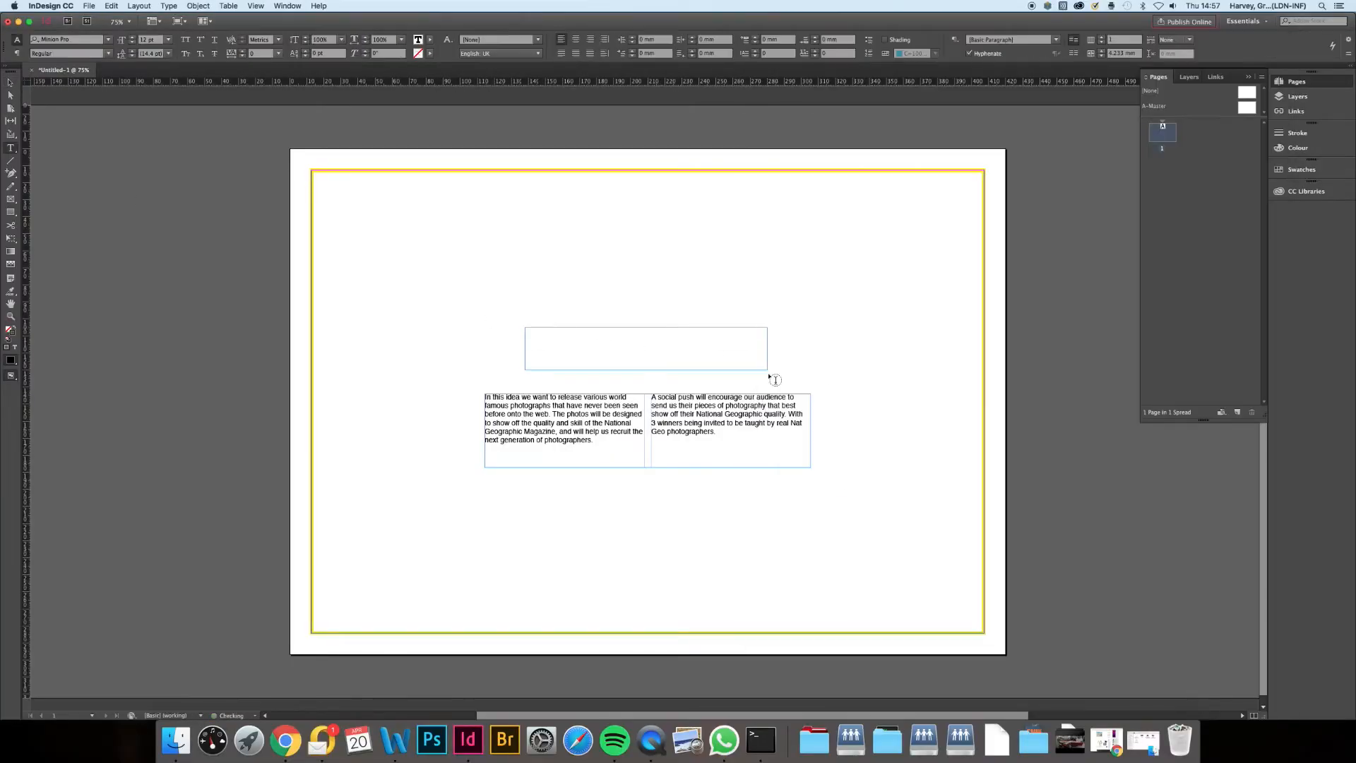
Type the headline 'The Power of Photography.' and apply a different font weight to it
type("The Power of Photography.")
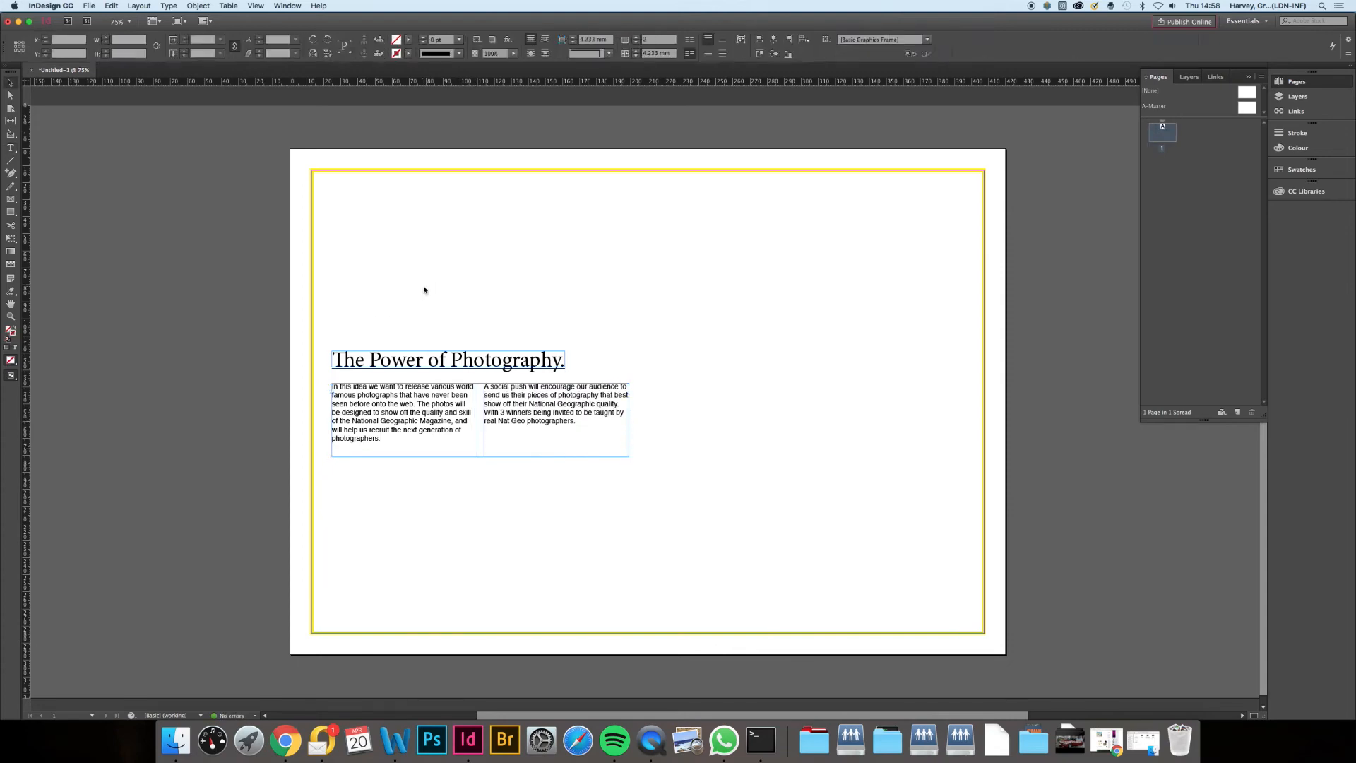
left_click(107, 53)
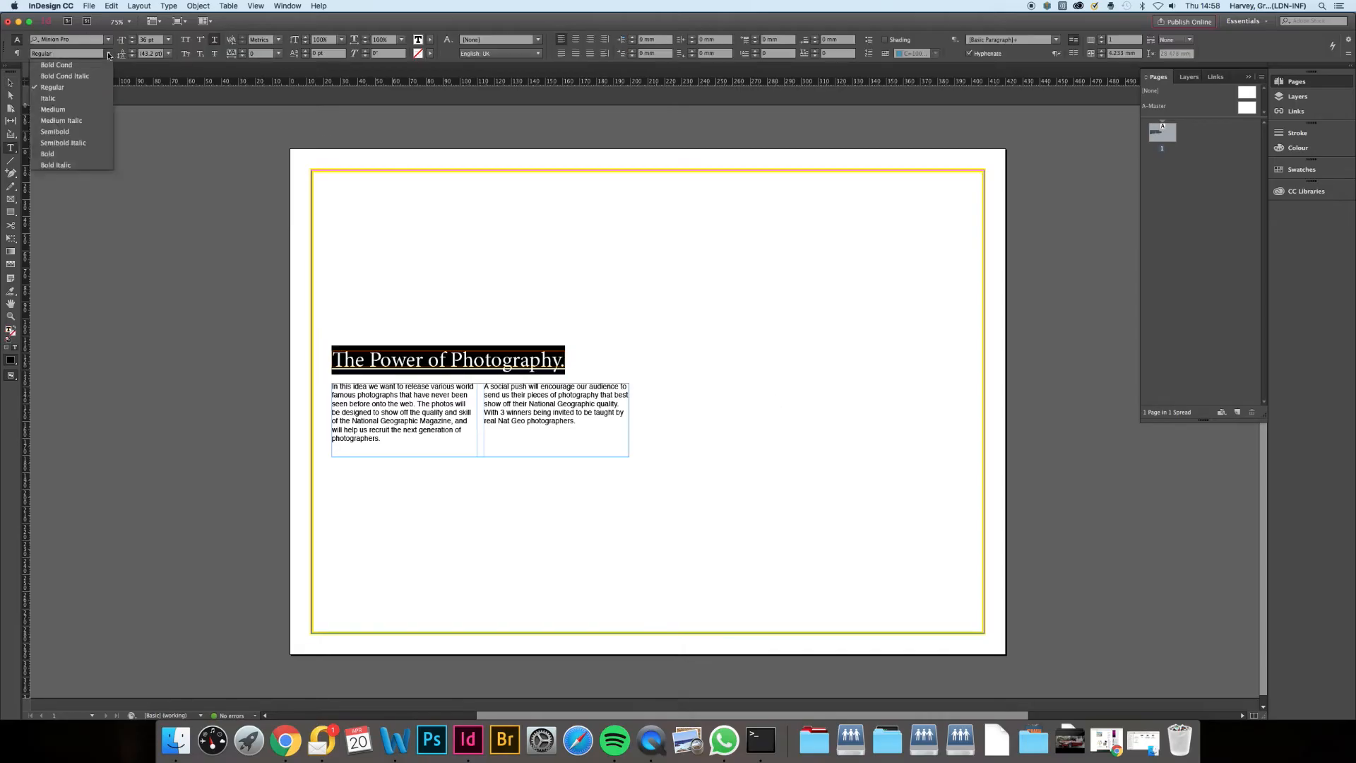
left_click(48, 154)
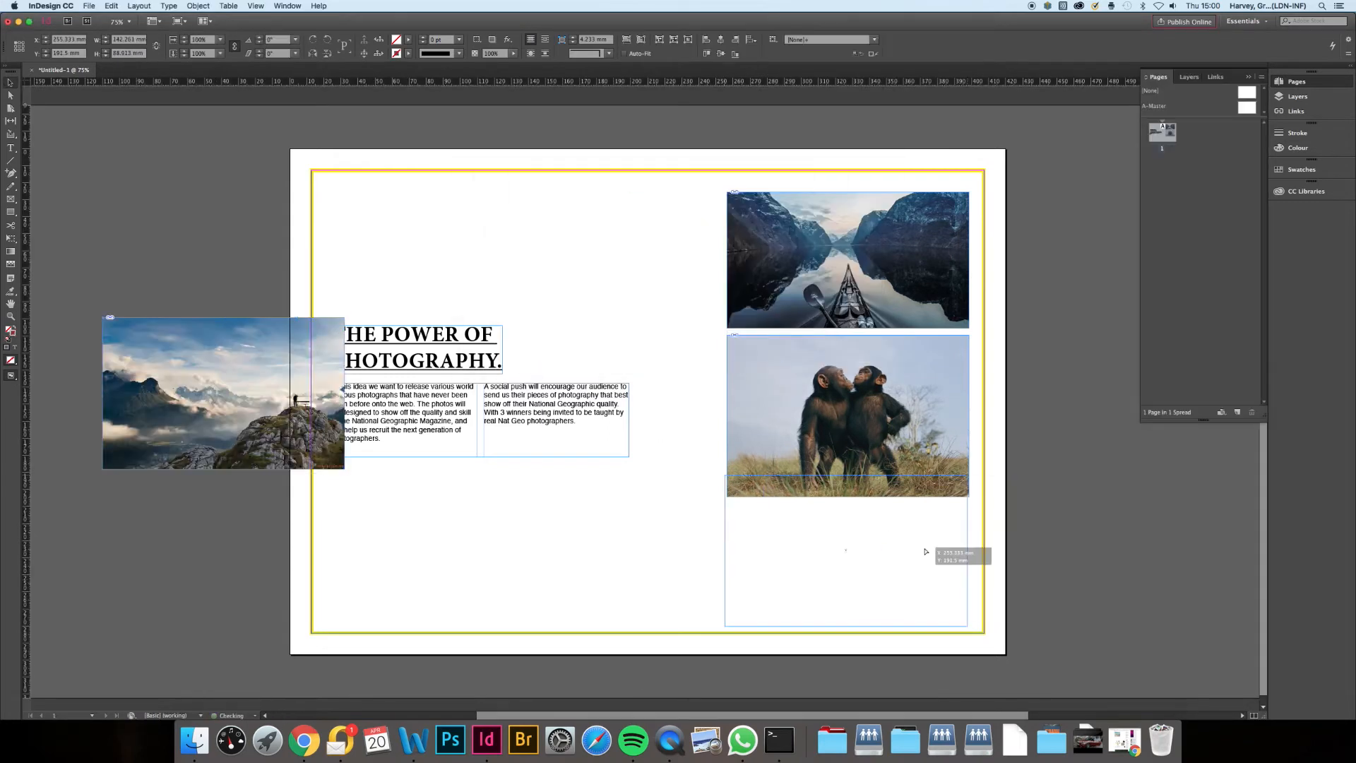
Position the mountain-summit photo on the page
left_click_drag(223, 393, 847, 563)
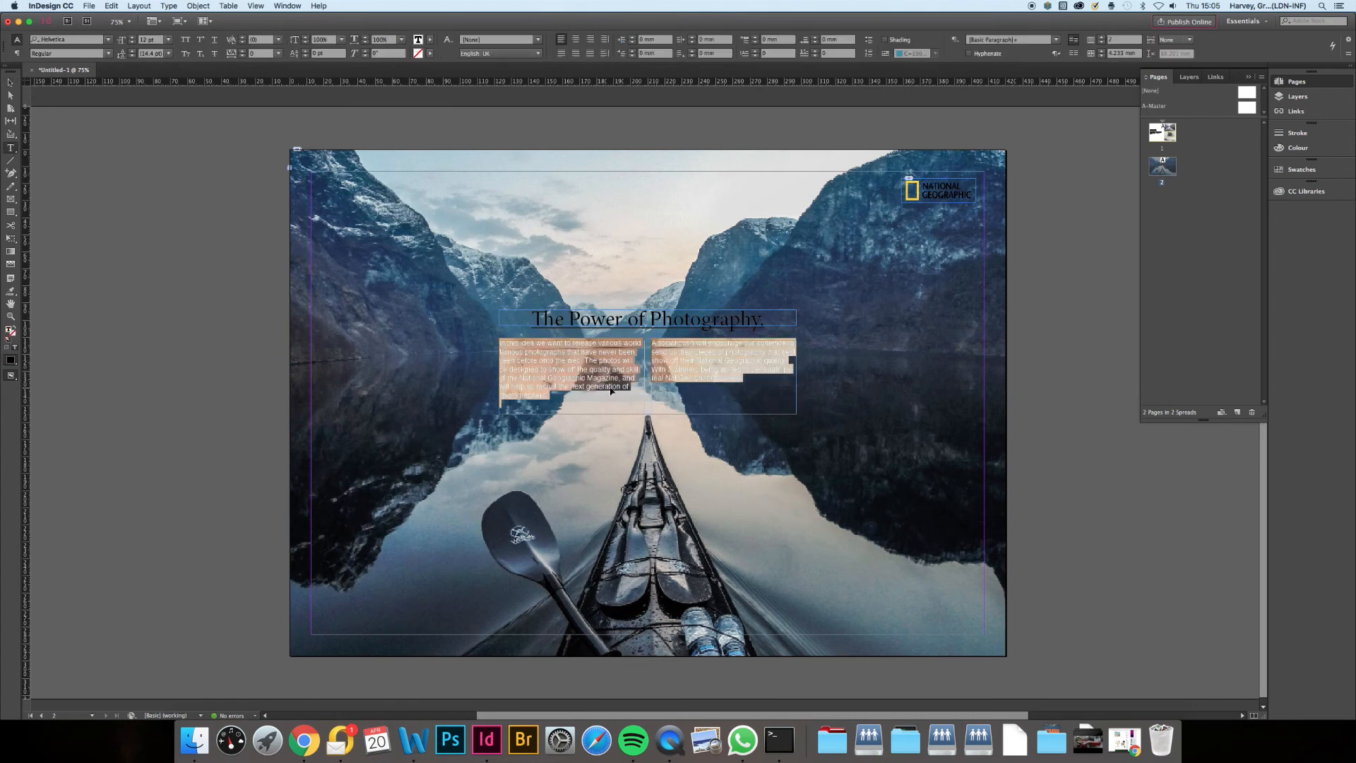
Deselect the copy to review the white headline and copy over the fjord photo
left_click(682, 389)
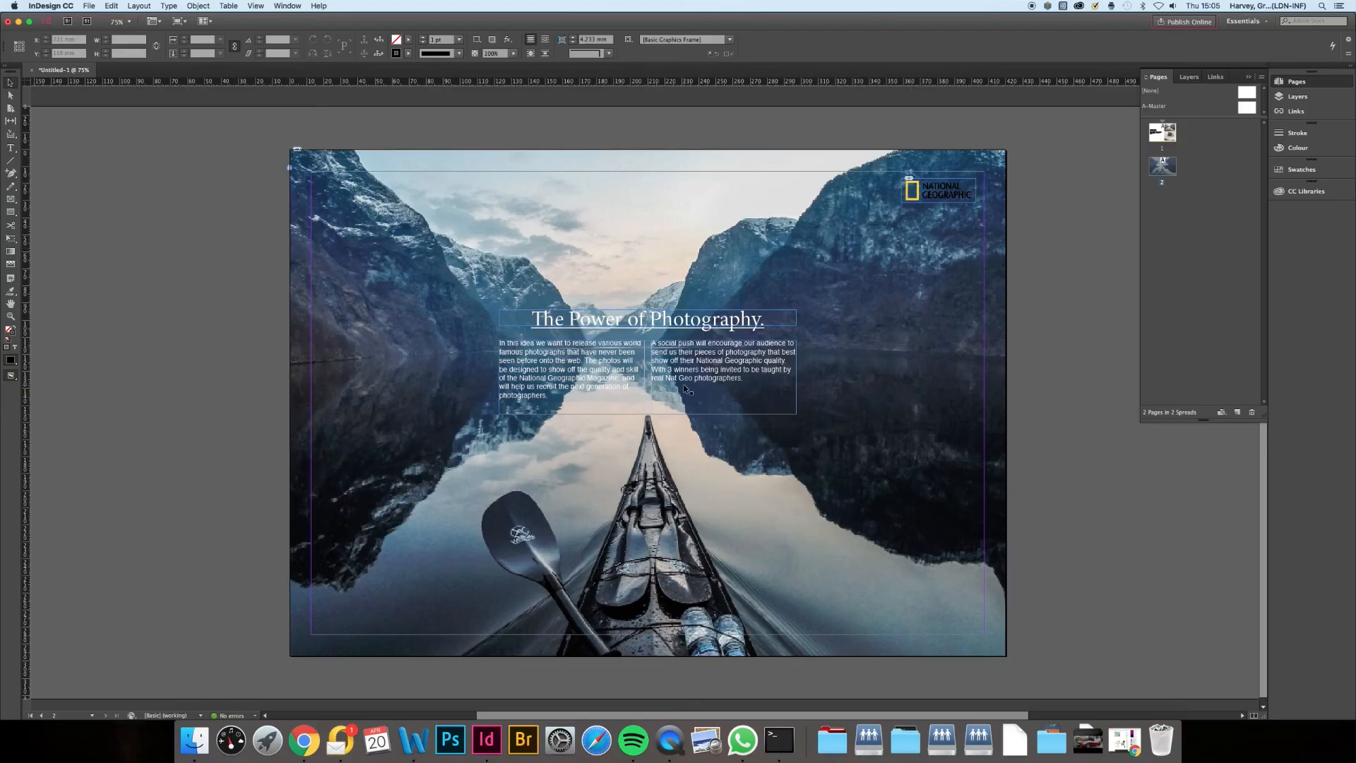